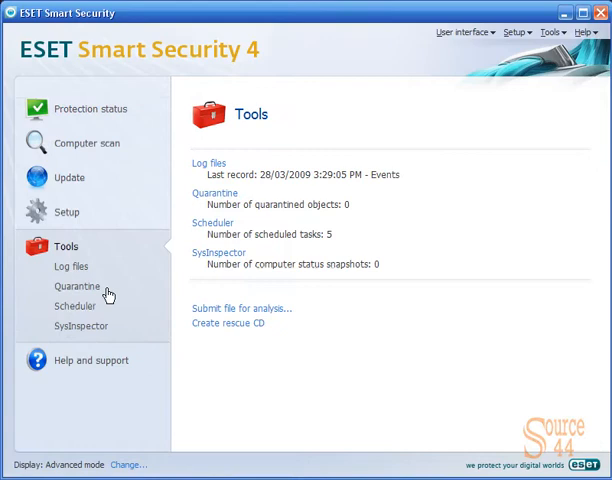
Show the SysInspector snapshot page from the Tools panel
click(80, 326)
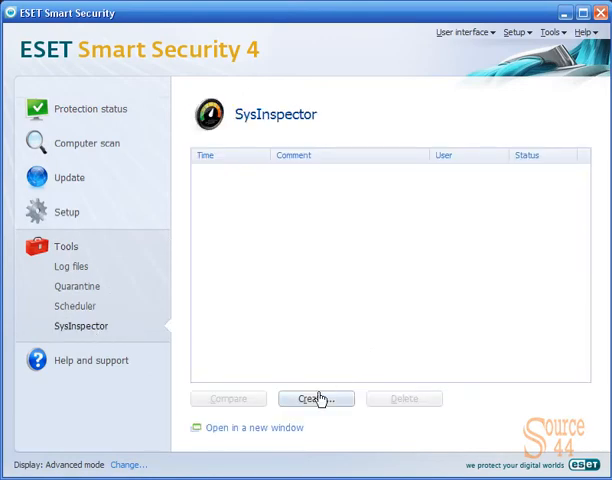
Create a computer status snapshot with the comment Windows-X
click(314, 398)
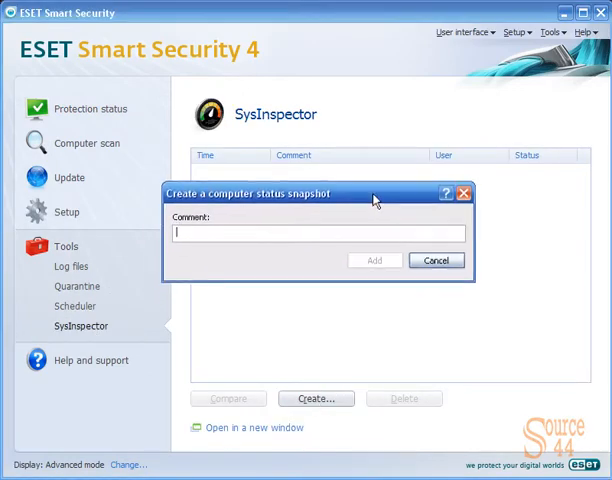
drag(376, 192, 312, 204)
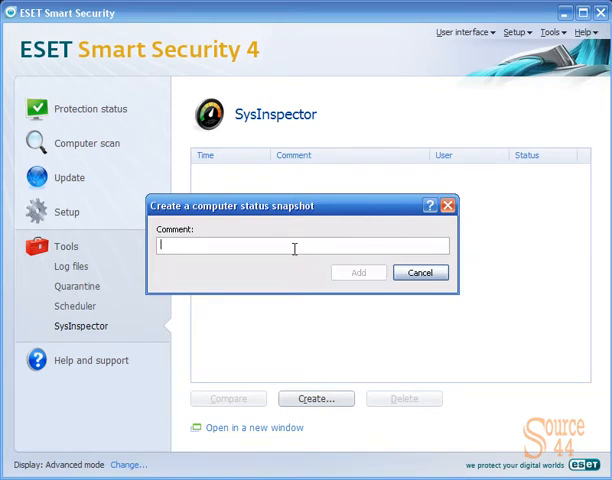
text(Windows-X)
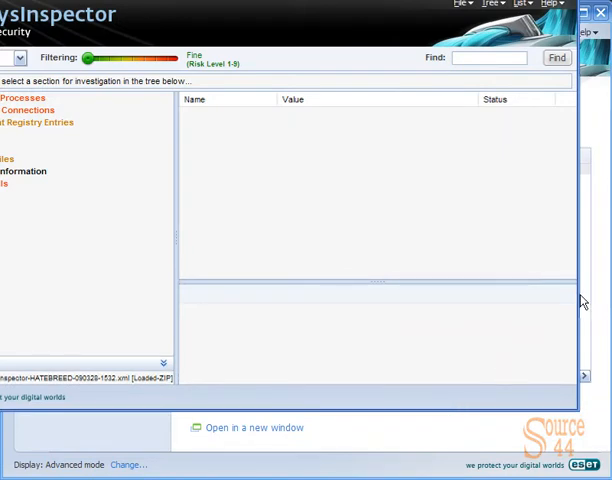
mouse_move(476, 240)
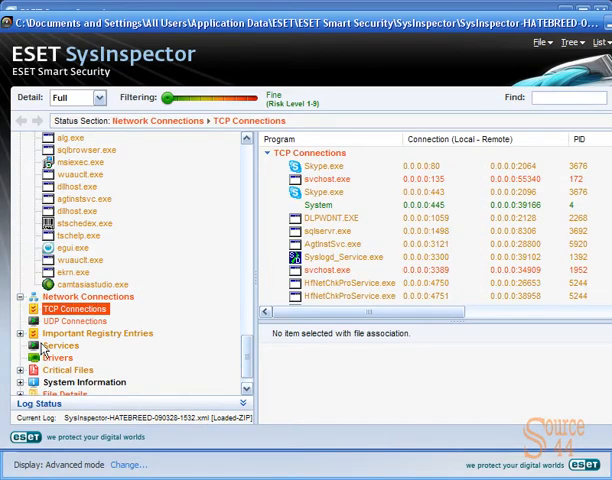
Select Drivers and expand every section of the snapshot tree
click(60, 344)
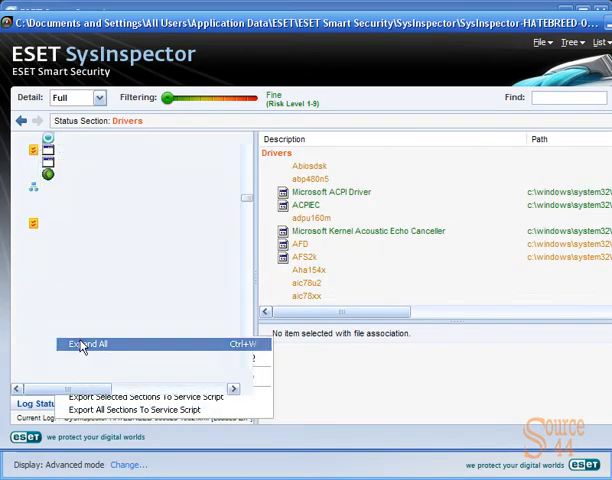
click(88, 344)
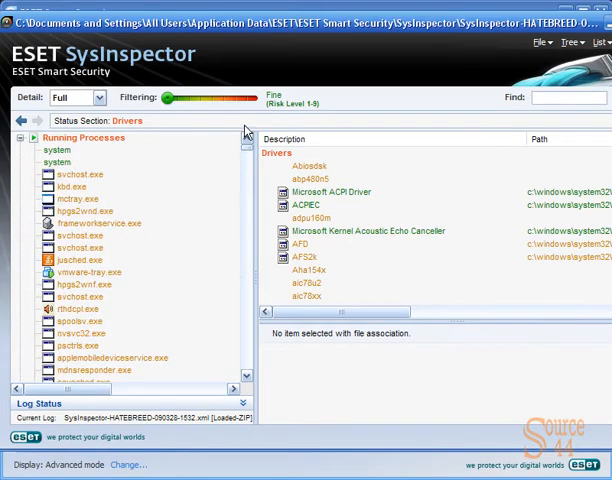
Raise the Filtering slider to Risky, risk level 9
drag(180, 100, 236, 100)
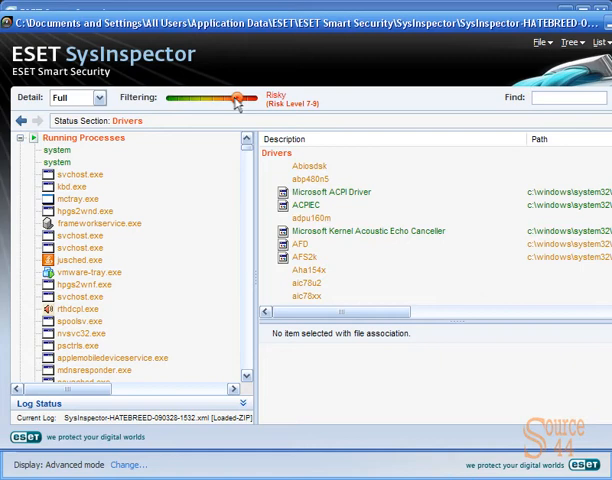
drag(238, 100, 268, 100)
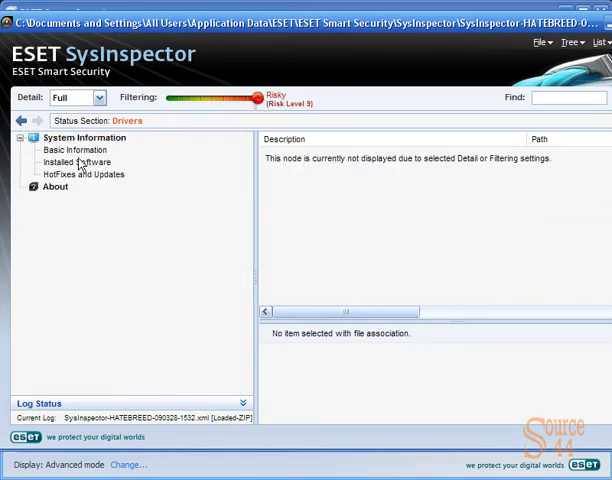
View Basic Information, Installed Software, and HotFixes and Updates under System Information
click(76, 150)
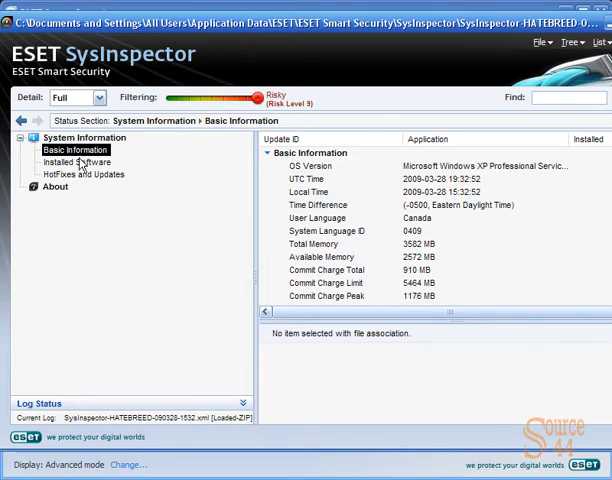
click(74, 162)
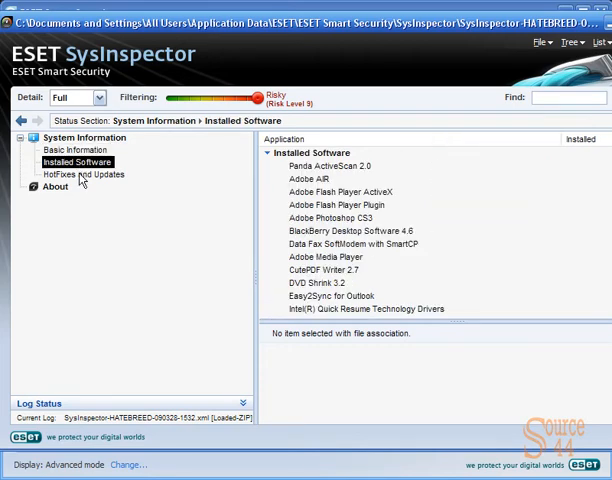
click(84, 174)
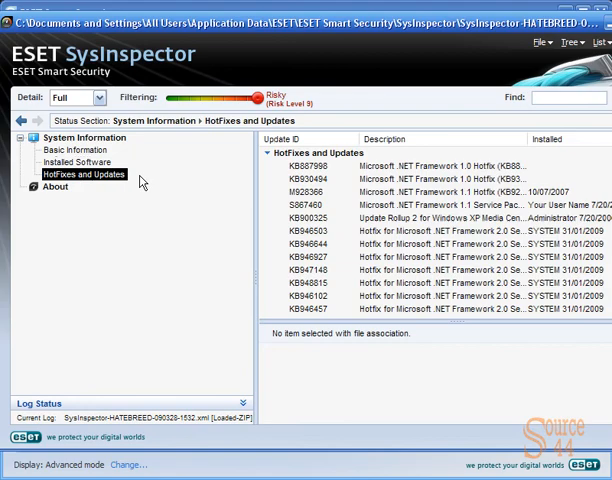